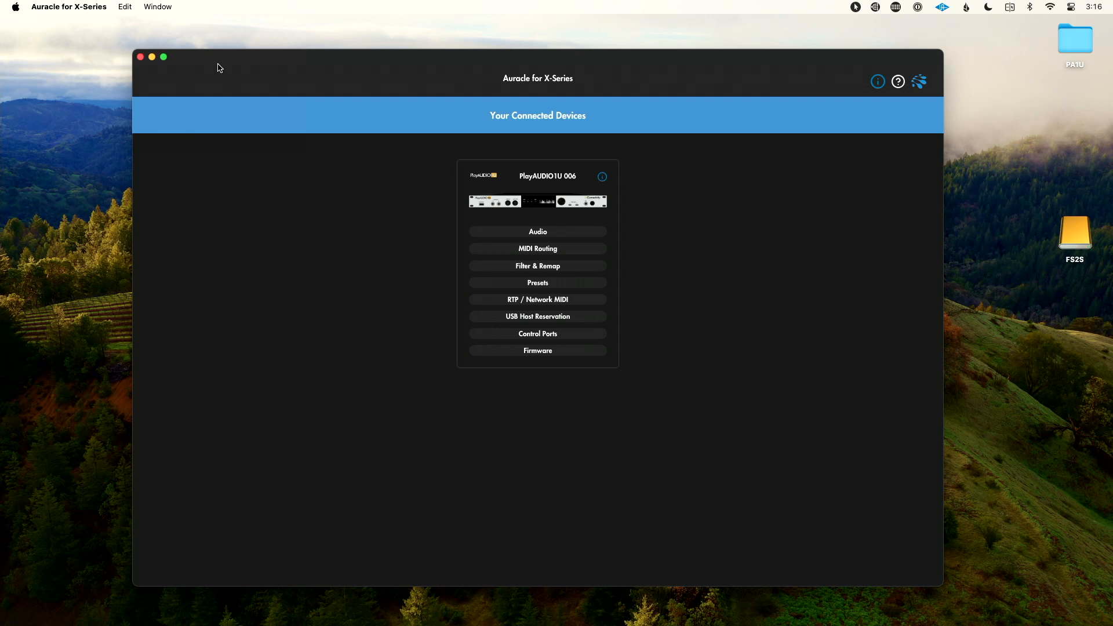
- View the device's USB host port reservations, then return to the connected devices overview
{"action": "left_click", "coordinate": [538, 316]}
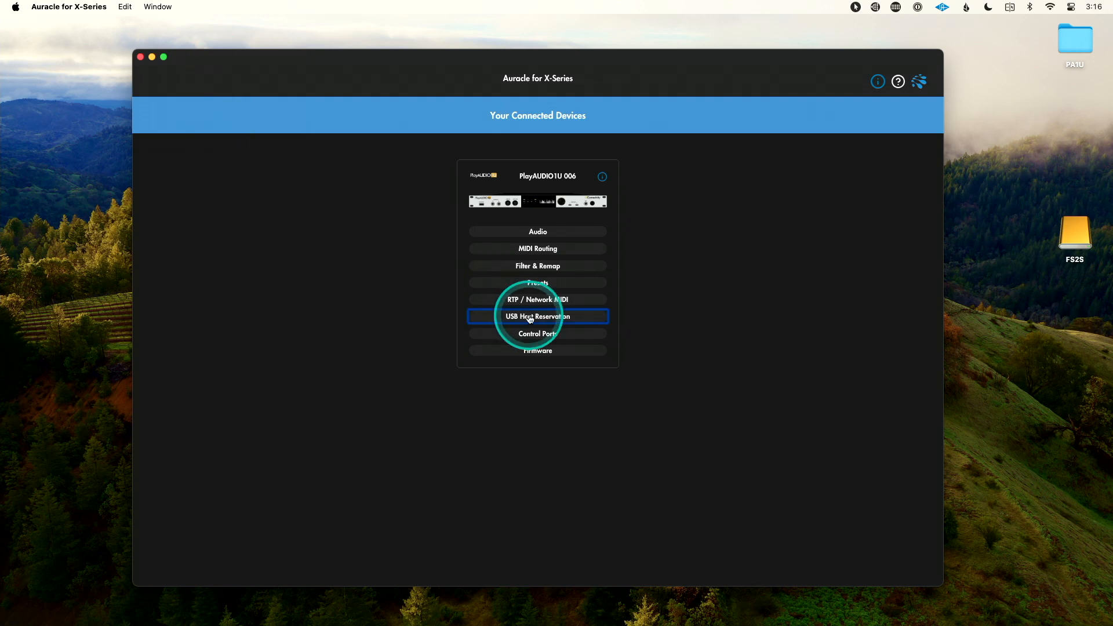
{"action": "left_click", "coordinate": [538, 316]}
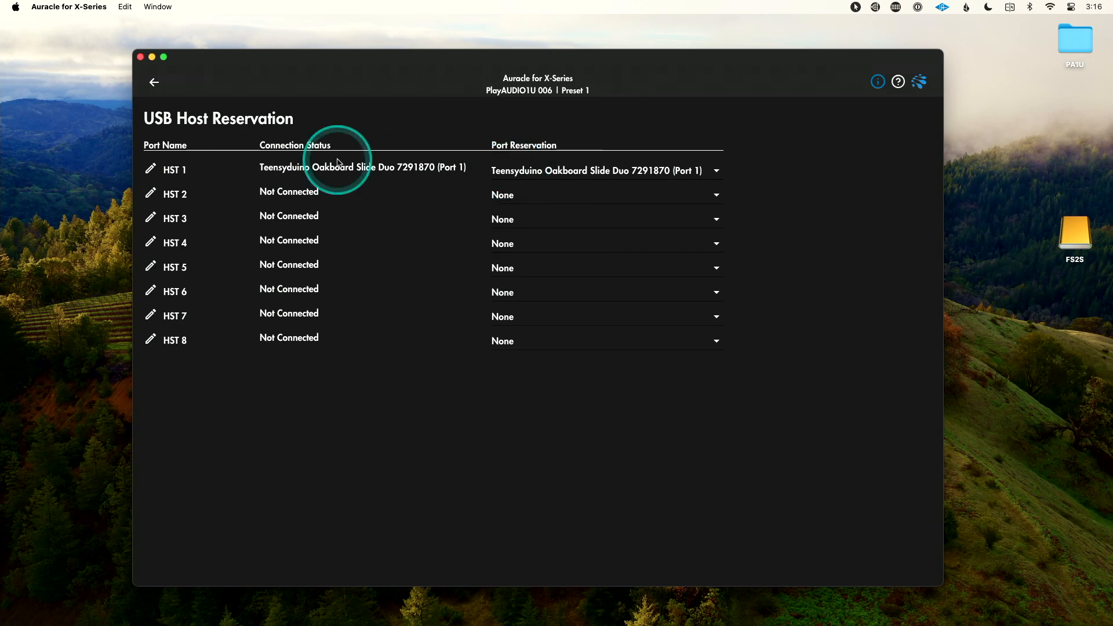
{"action": "left_click", "coordinate": [153, 82]}
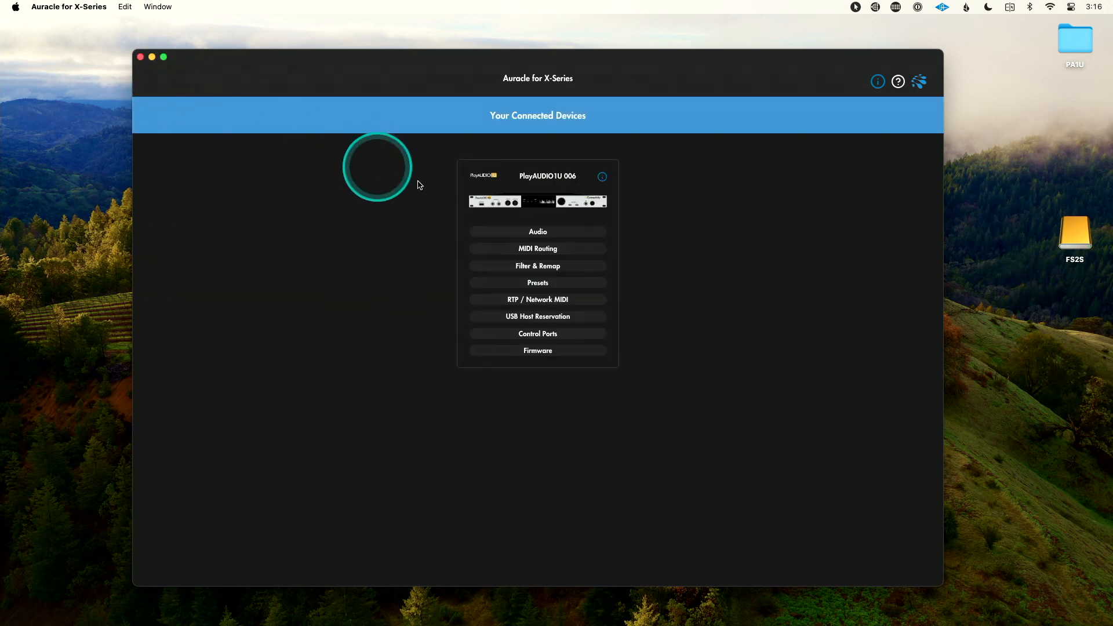
- Open the PlayAUDIO1U 006 audio mixer and bring the Output 1 level to 0 dB
{"action": "left_click", "coordinate": [538, 232]}
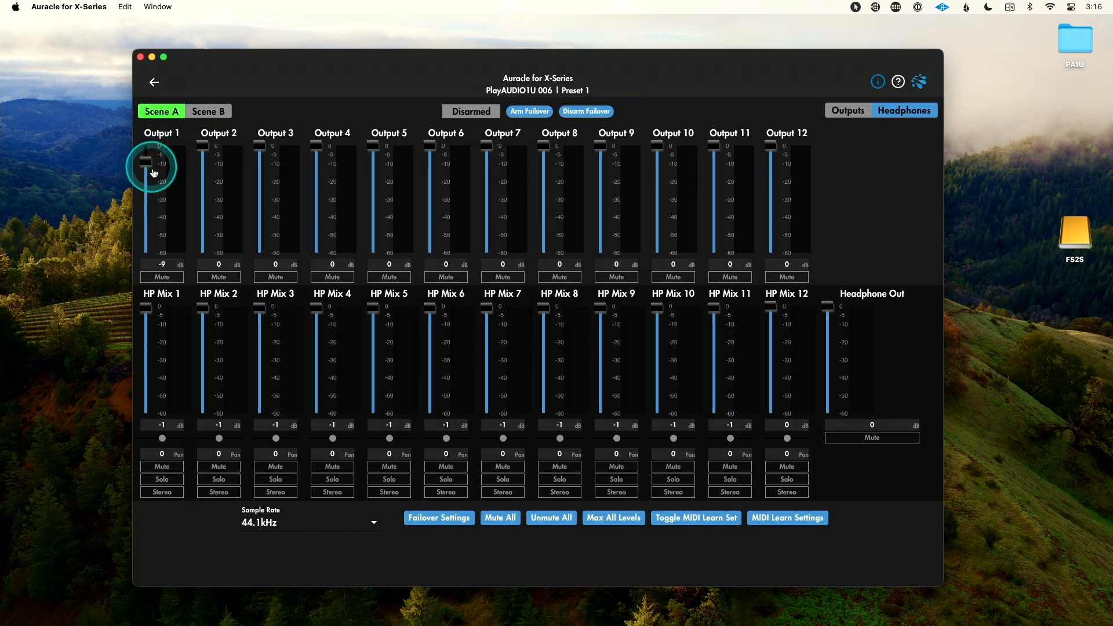
{"action": "left_click_drag", "start_coordinate": [151, 168], "coordinate": [149, 146]}
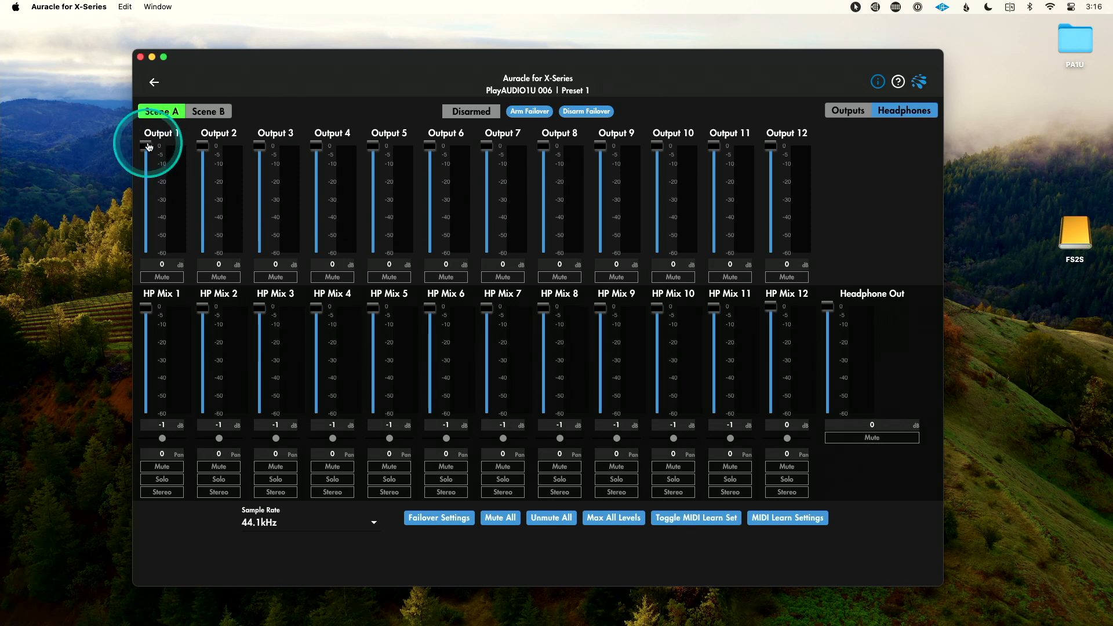
{"action": "left_click_drag", "start_coordinate": [147, 149], "coordinate": [146, 158]}
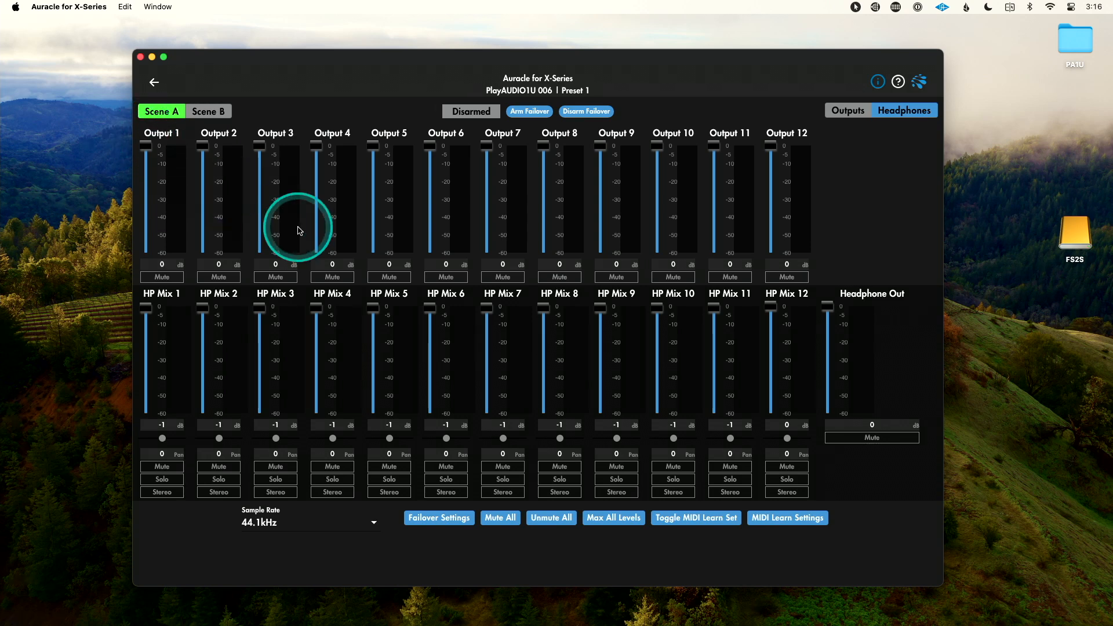
{"action": "left_click", "coordinate": [696, 518]}
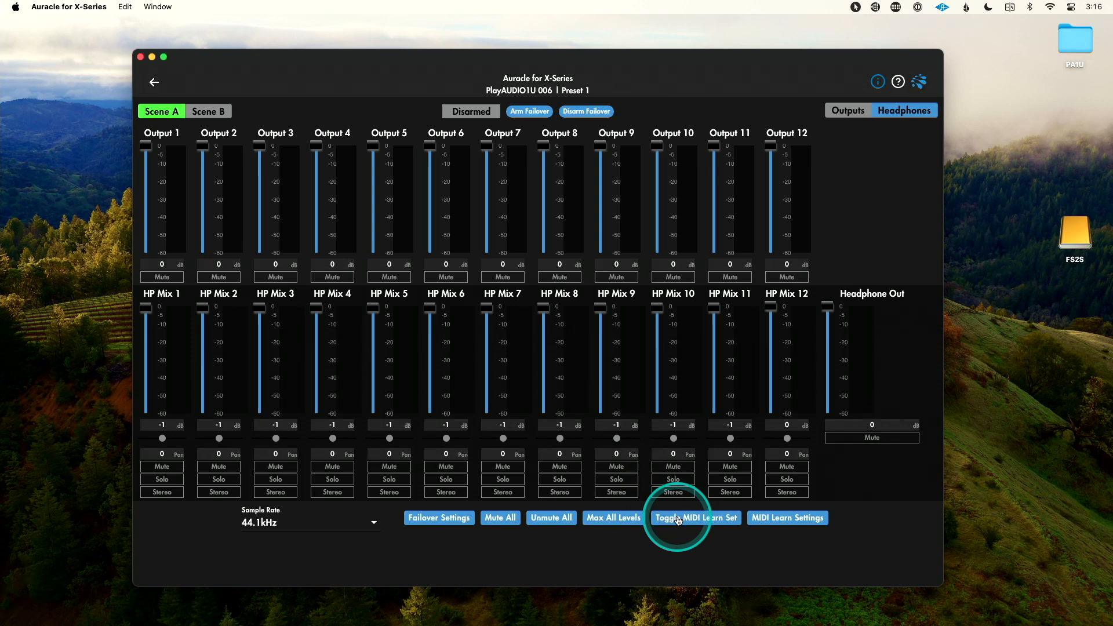
- Switch on MIDI learn across the PlayAUDIO1U mixer faders
{"action": "left_click", "coordinate": [696, 517]}
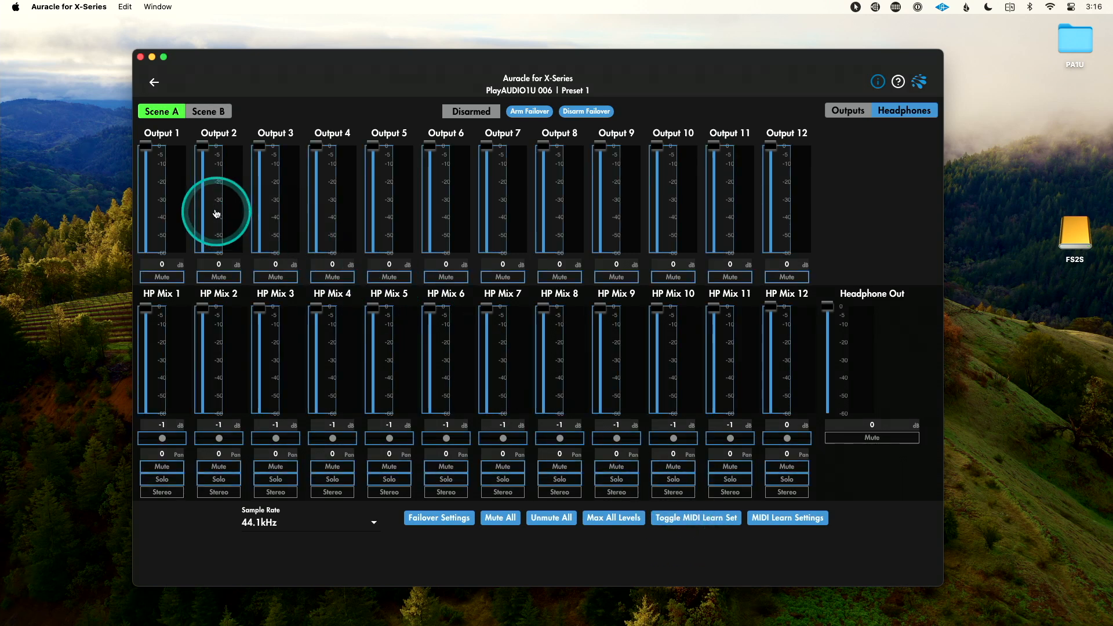
{"action": "mouse_move", "coordinate": [155, 194]}
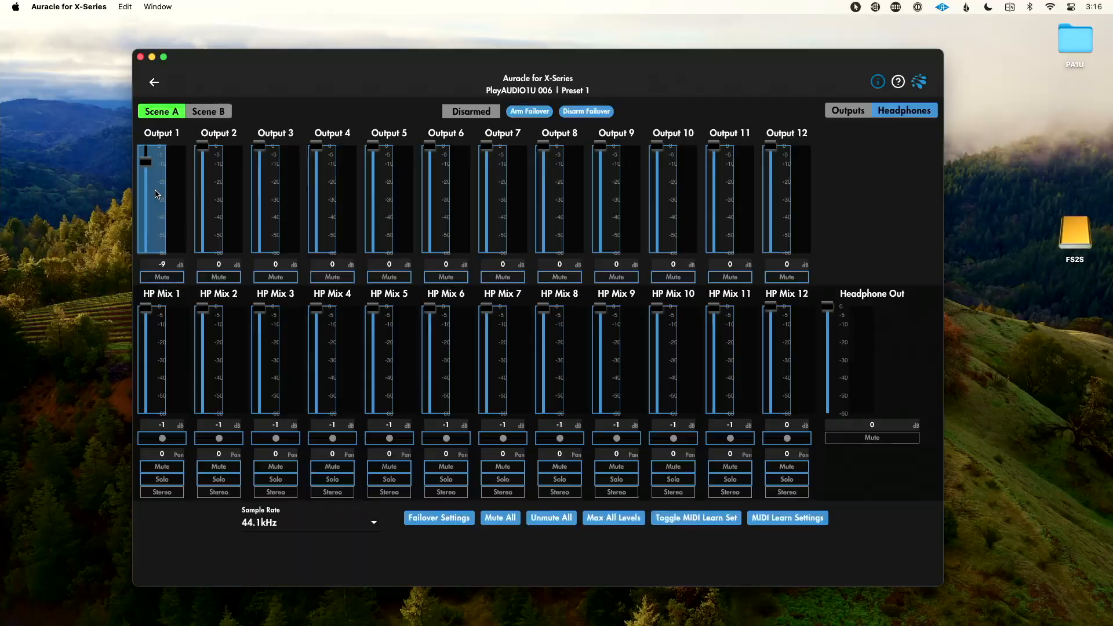
- Move Output 1 down to -13.5, then -24, then back up to -16.5 dB
{"action": "left_click_drag", "start_coordinate": [145, 156], "coordinate": [146, 171]}
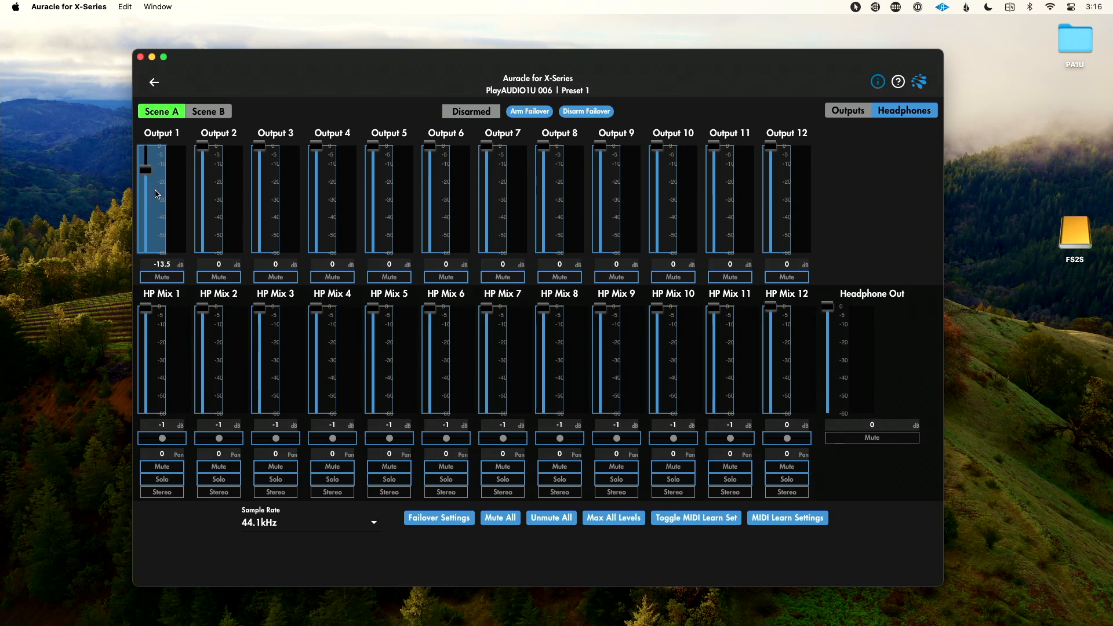
{"action": "left_click_drag", "start_coordinate": [147, 171], "coordinate": [147, 193]}
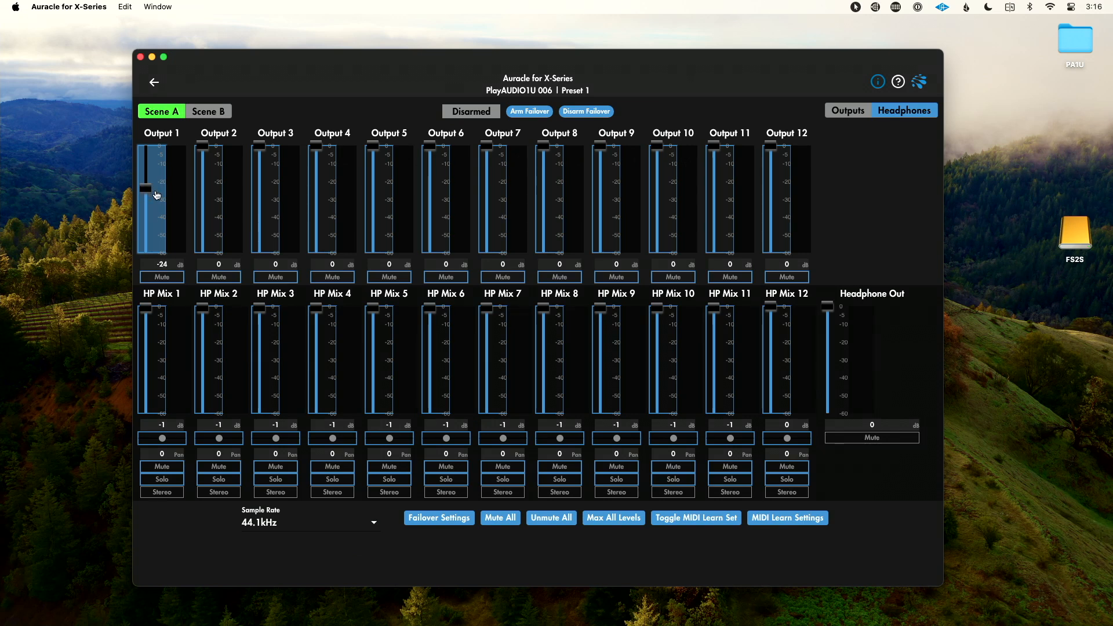
{"action": "left_click_drag", "start_coordinate": [146, 192], "coordinate": [145, 174]}
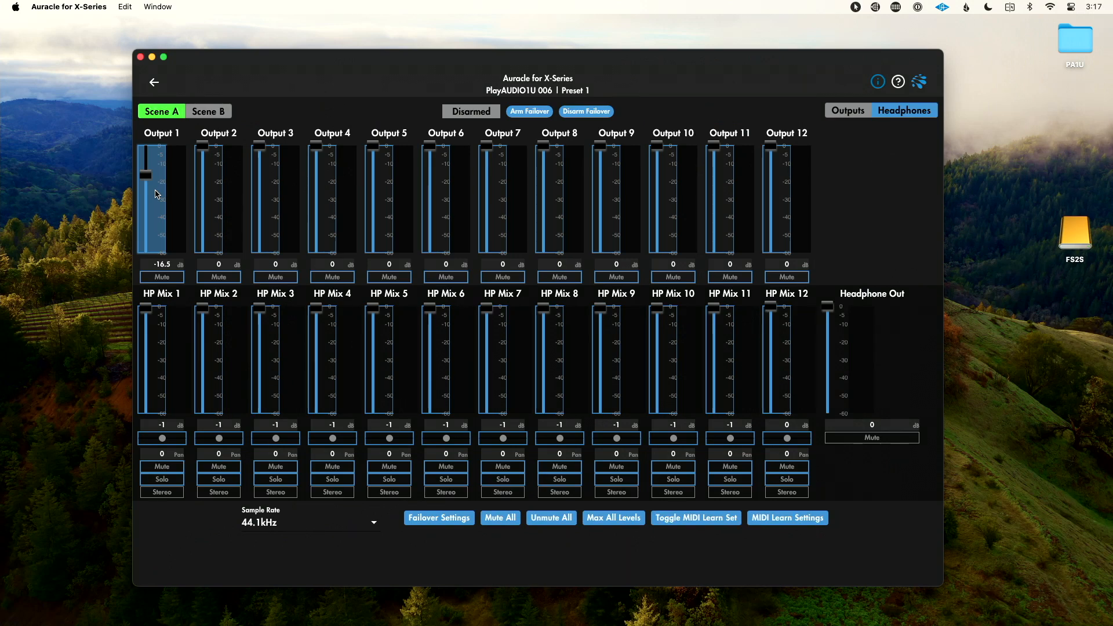